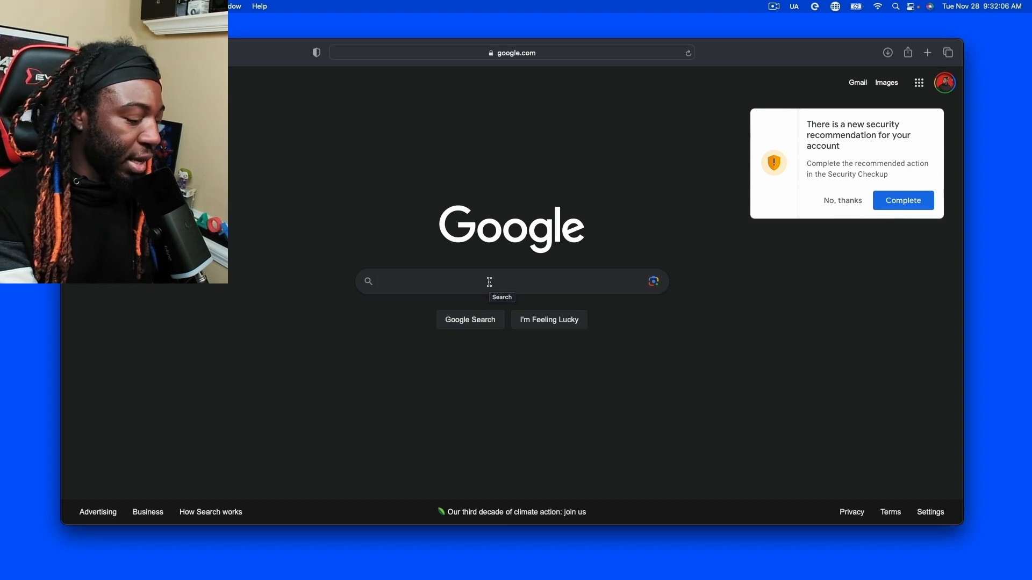
Search Google for 'multi out' to find the Multiple RTMP outputs plugin page.
{"action": "type", "text": "multi out"}
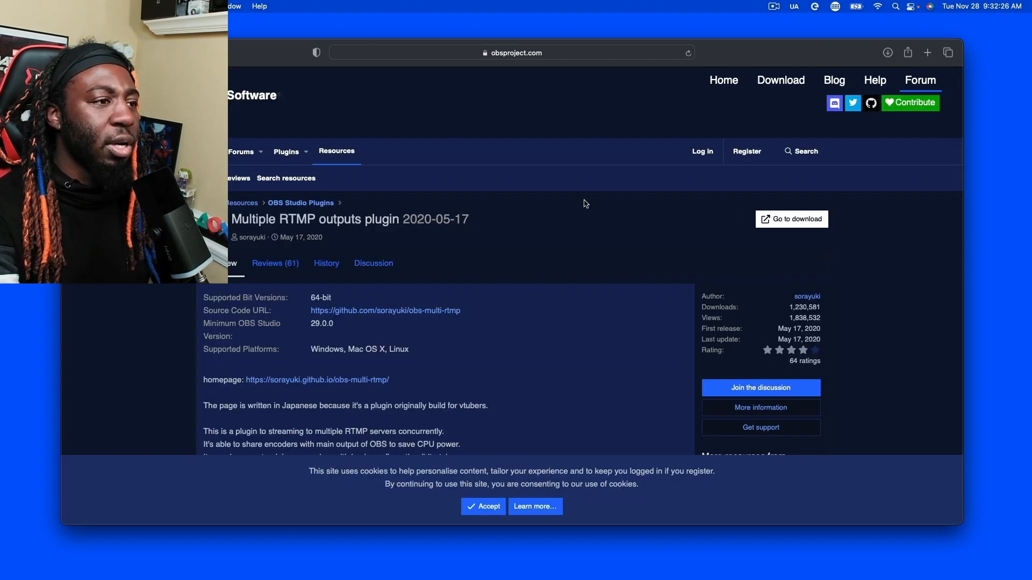
{"action": "mouse_move", "coordinate": [803, 221]}
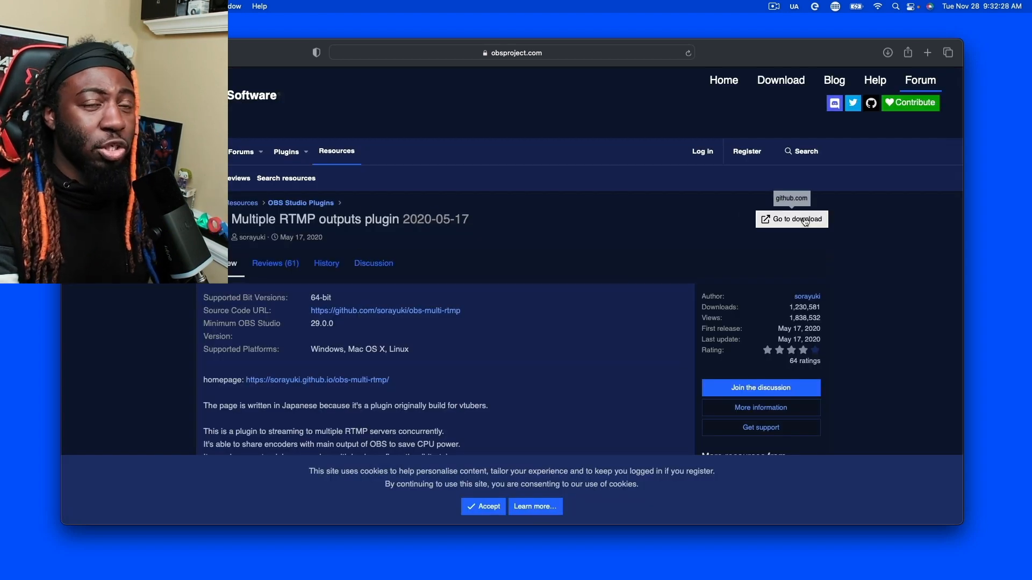
Go to the plugin's GitHub download page and scroll to the 0.5.0.4 release assets.
{"action": "left_click", "coordinate": [791, 220]}
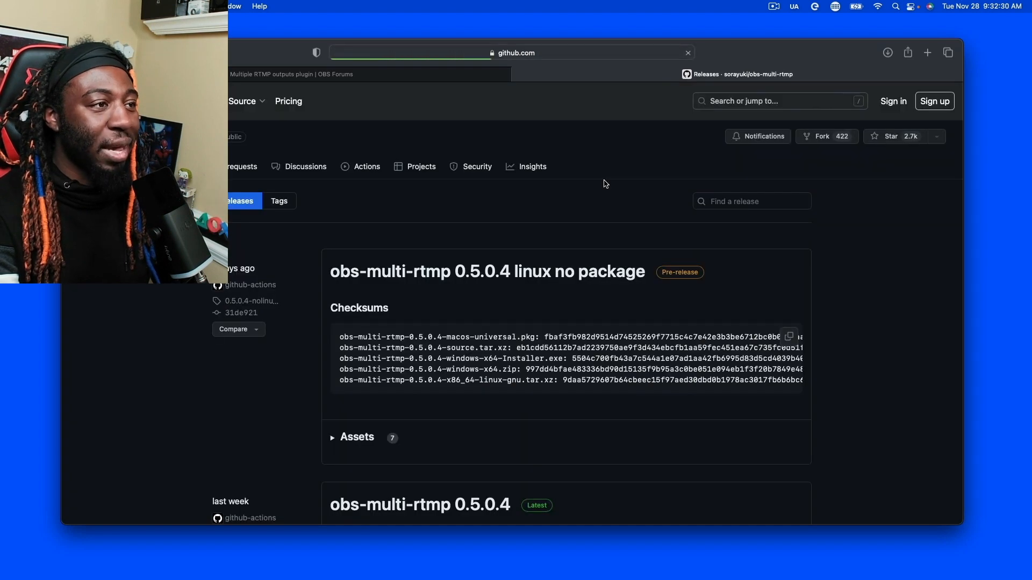
{"action": "scroll", "scroll_direction": "down", "scroll_amount": 3}
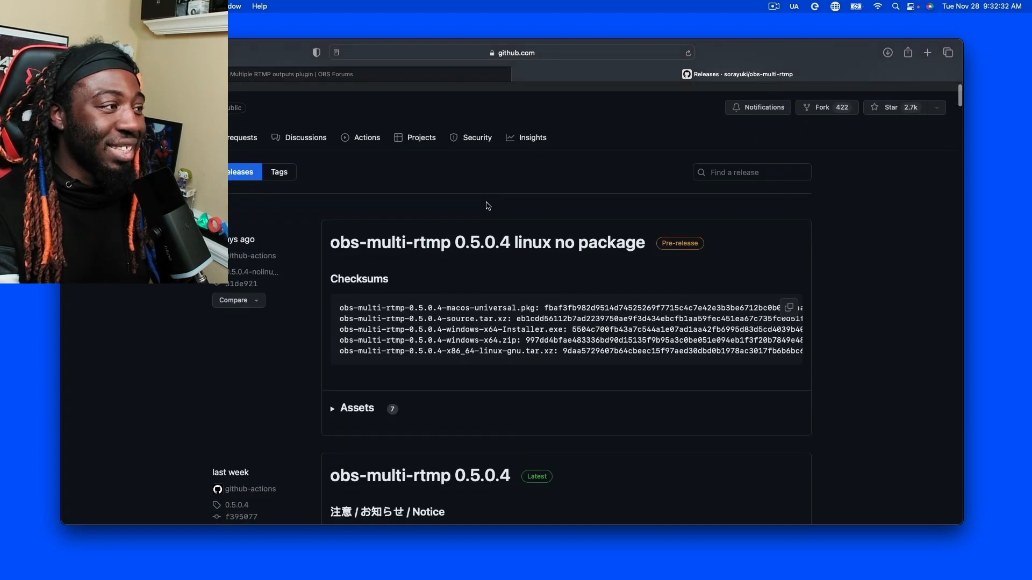
{"action": "scroll", "scroll_direction": "down", "scroll_amount": 3}
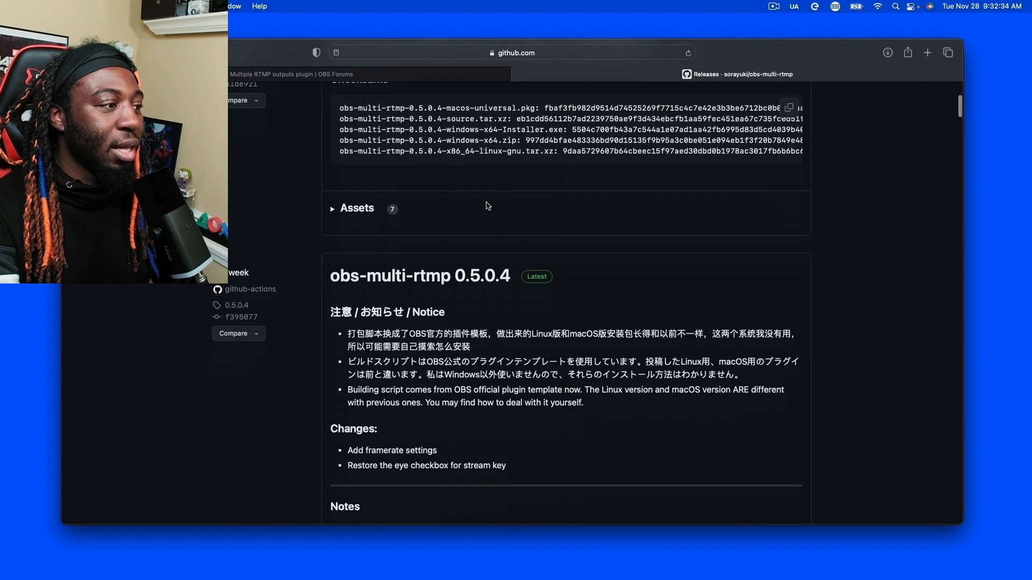
{"action": "scroll", "scroll_direction": "down", "scroll_amount": 3}
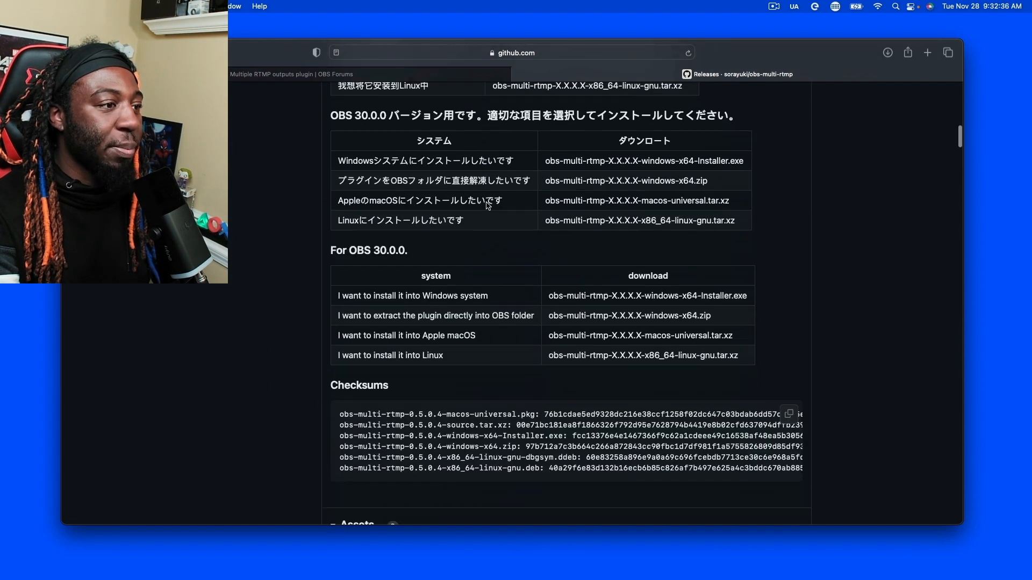
{"action": "scroll", "scroll_direction": "down", "scroll_amount": 3}
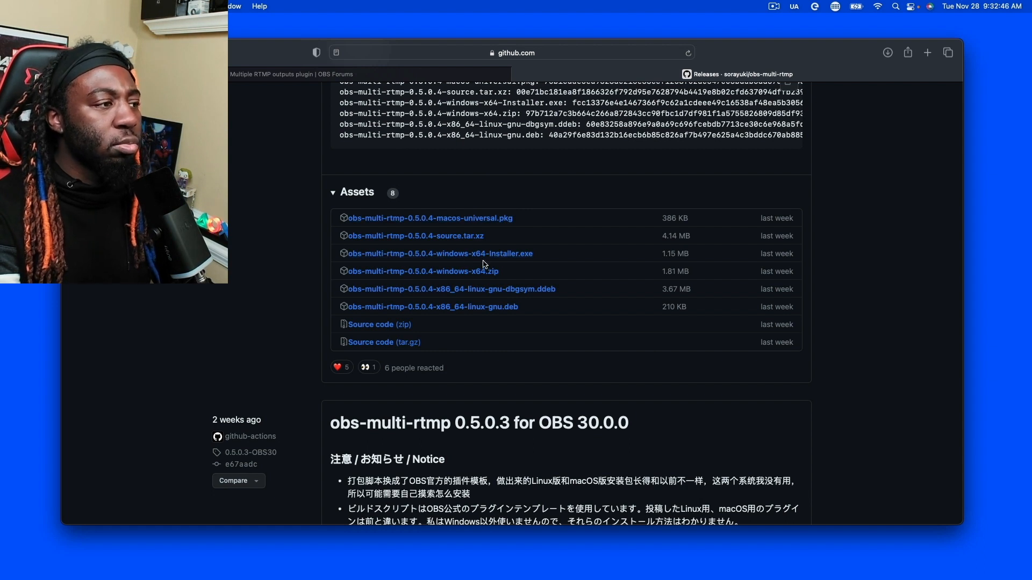
{"action": "mouse_move", "coordinate": [468, 295]}
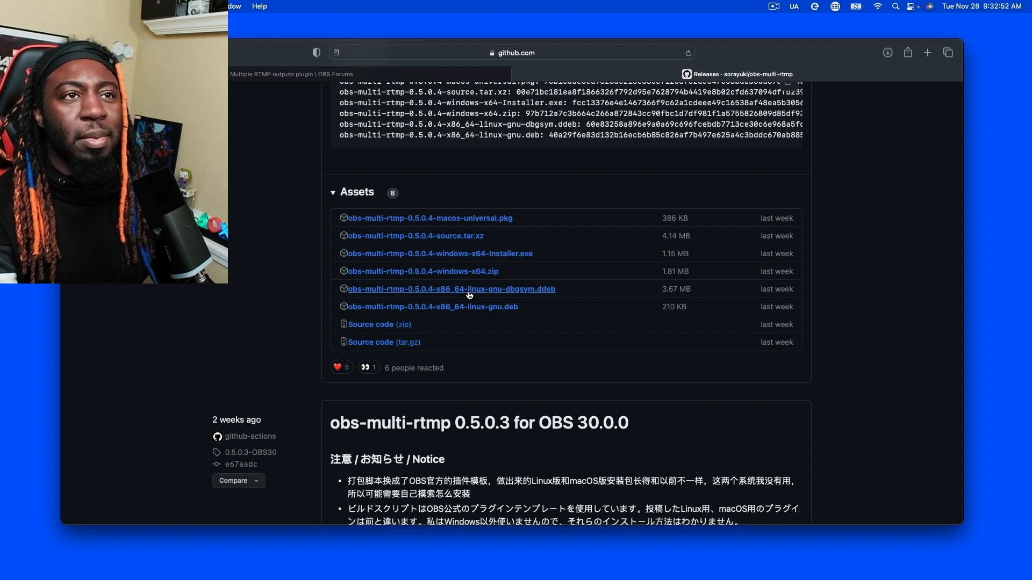
{"action": "scroll", "scroll_direction": "down", "scroll_amount": 3}
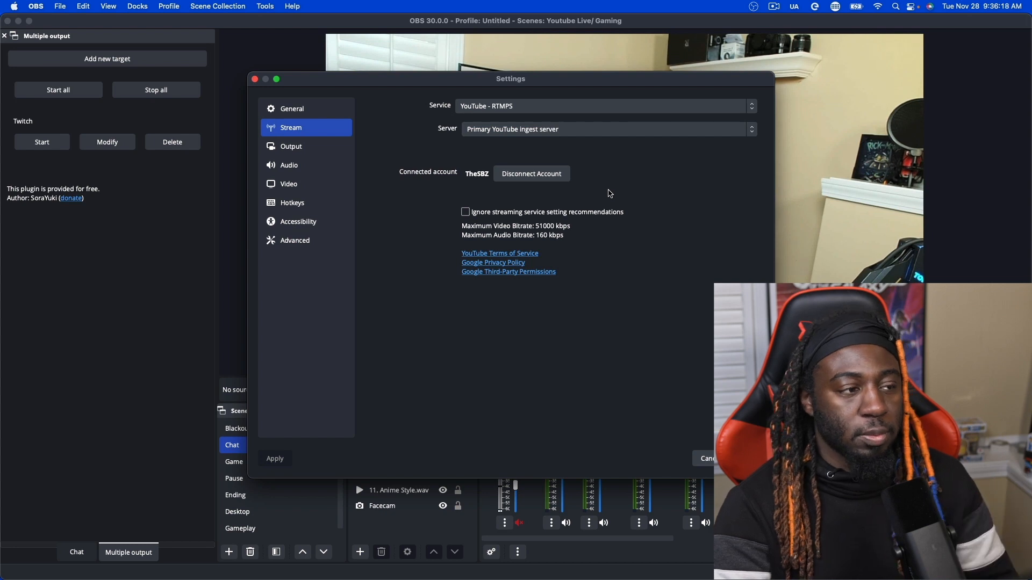
{"action": "mouse_move", "coordinate": [710, 429]}
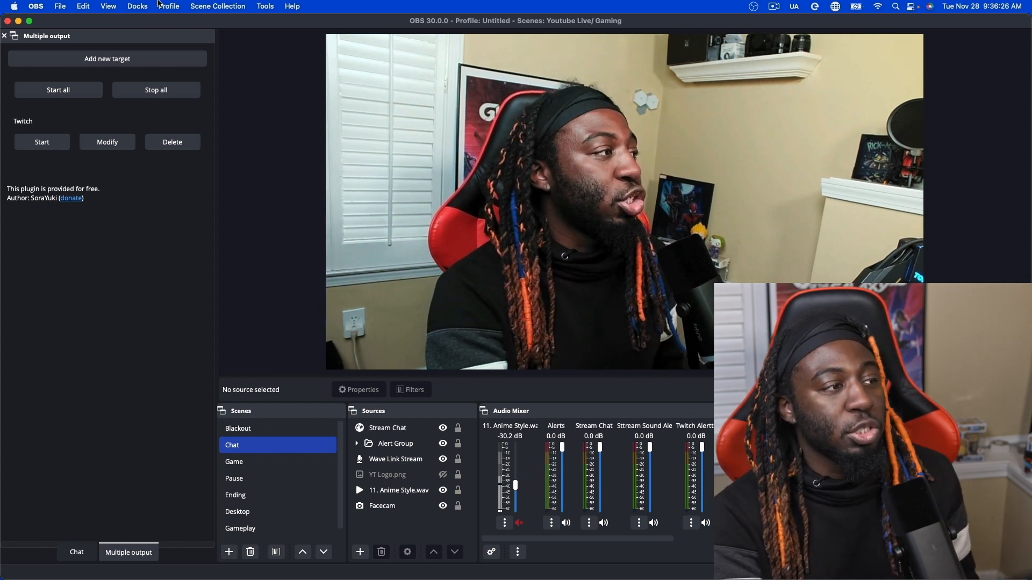
Add a new streaming target named Twitch, then return to Safari.
{"action": "left_click", "coordinate": [106, 58]}
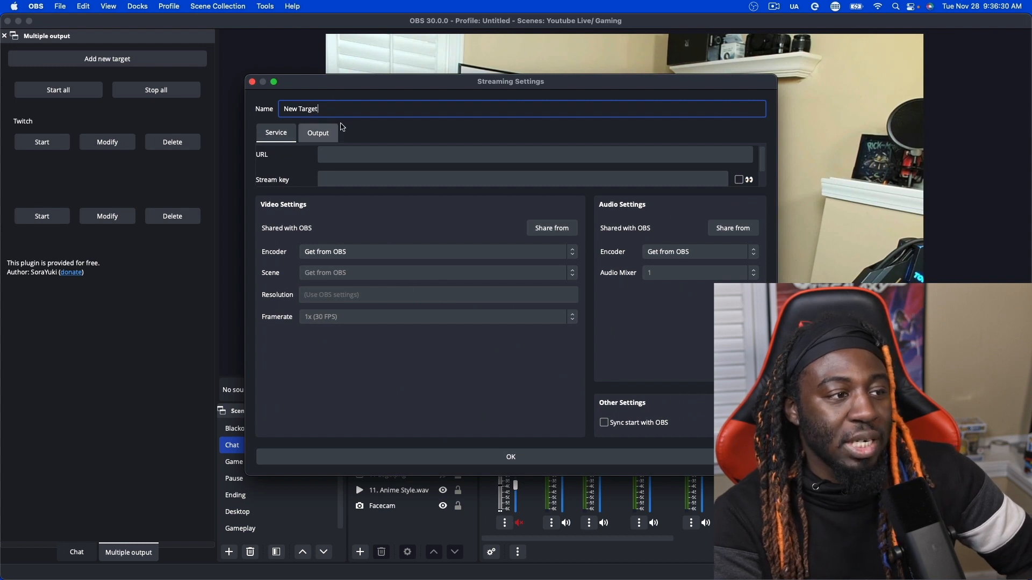
{"action": "triple_click", "coordinate": [300, 108]}
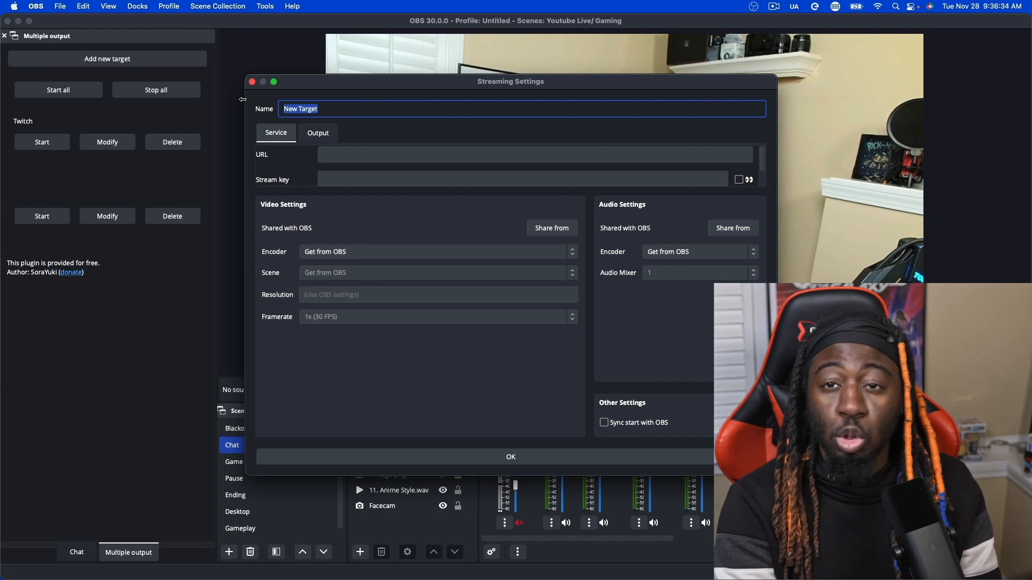
{"action": "type", "text": "Twitch"}
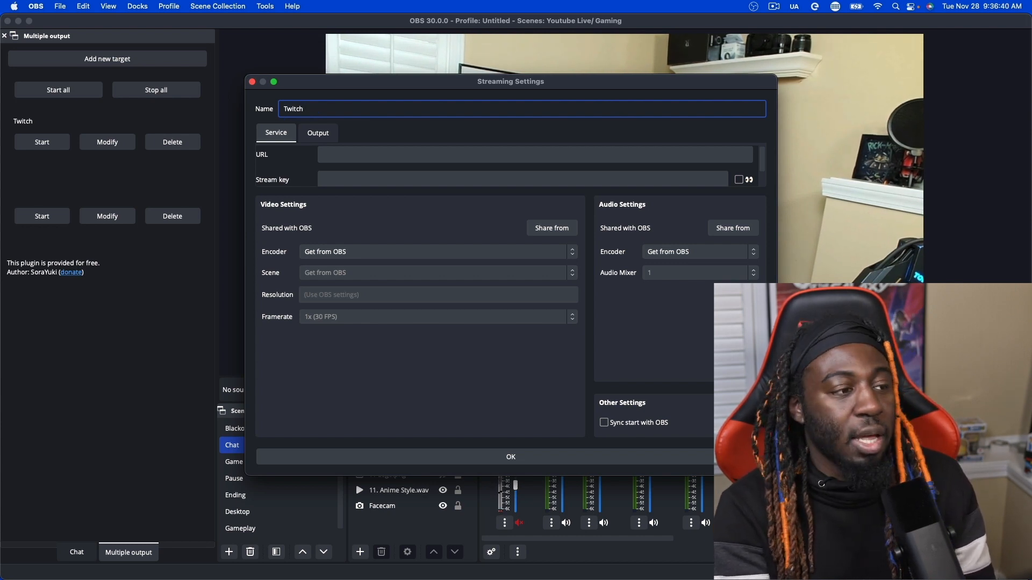
{"action": "left_click", "coordinate": [534, 154]}
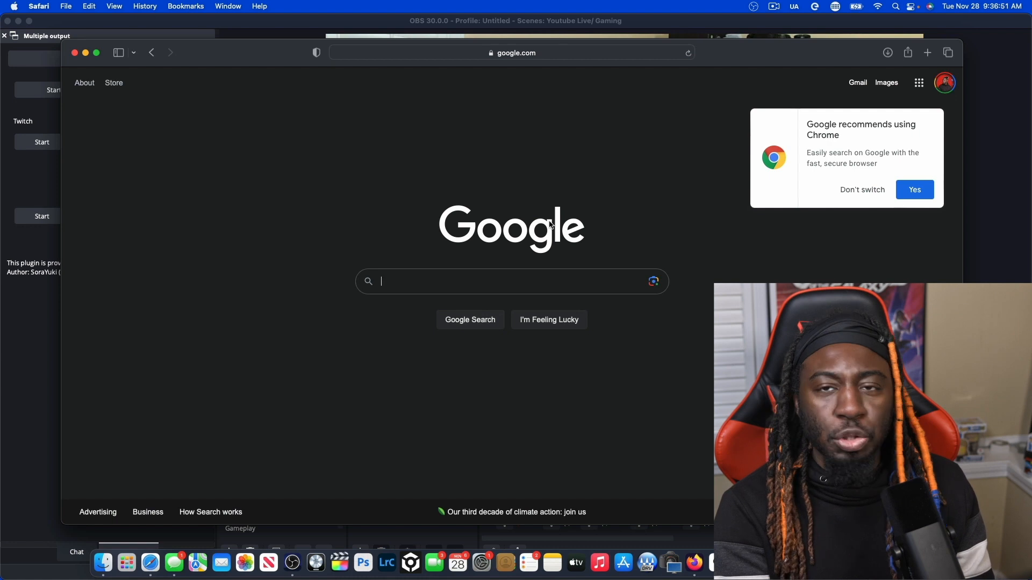
Search Google for the Twitch RTMP URL and open Stage TEN's 'Connecting to Twitch via RTMP' guide.
{"action": "type", "text": "twitch url for streaming"}
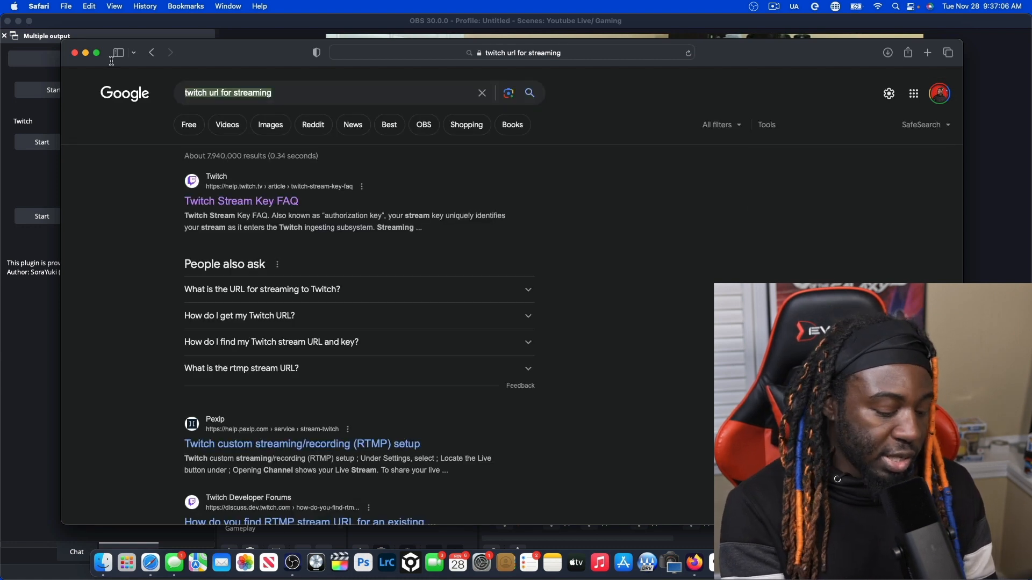
{"action": "type", "text": "twitch"}
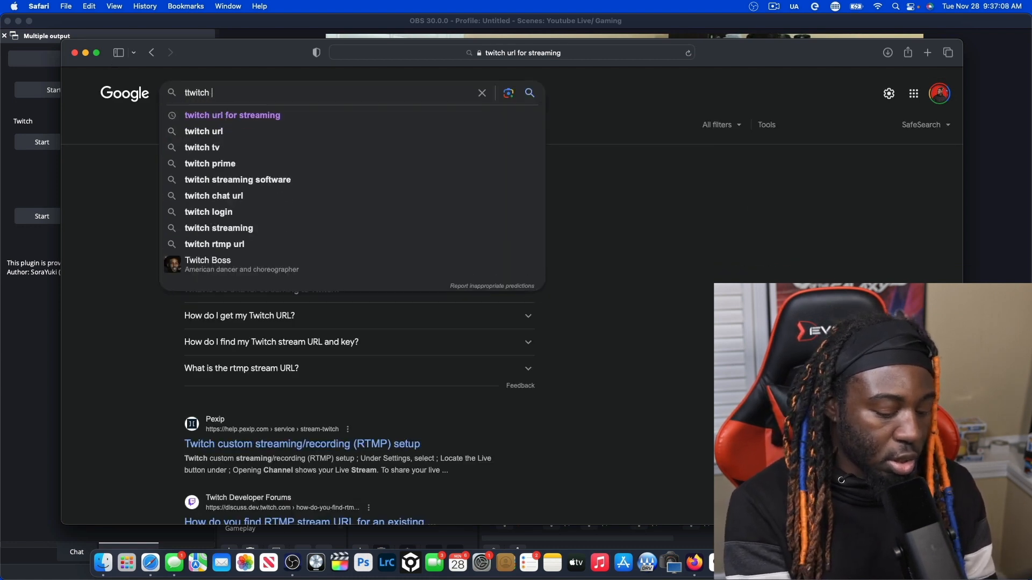
{"action": "type", "text": "rtpm"}
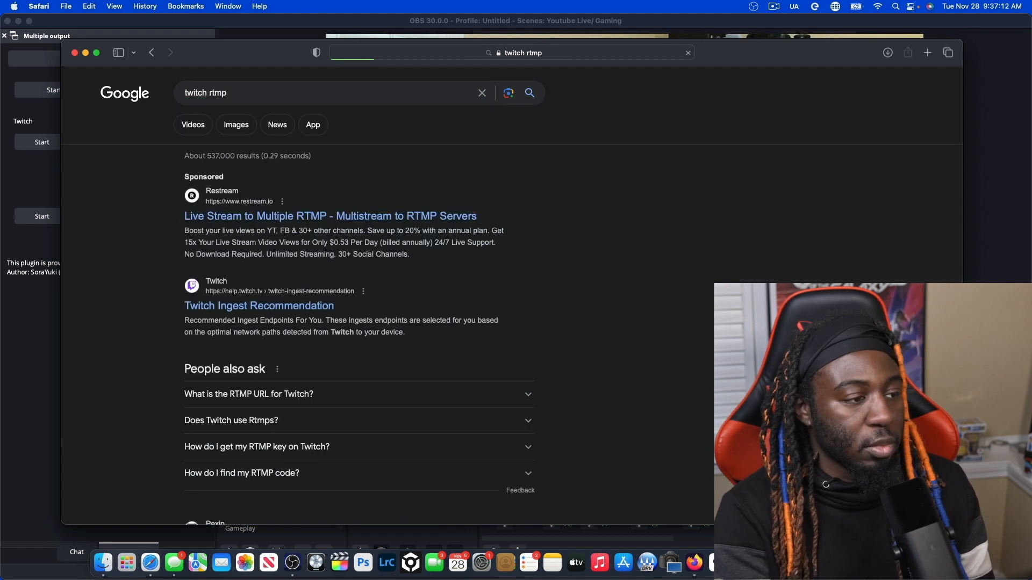
{"action": "scroll", "scroll_direction": "down", "scroll_amount": 3}
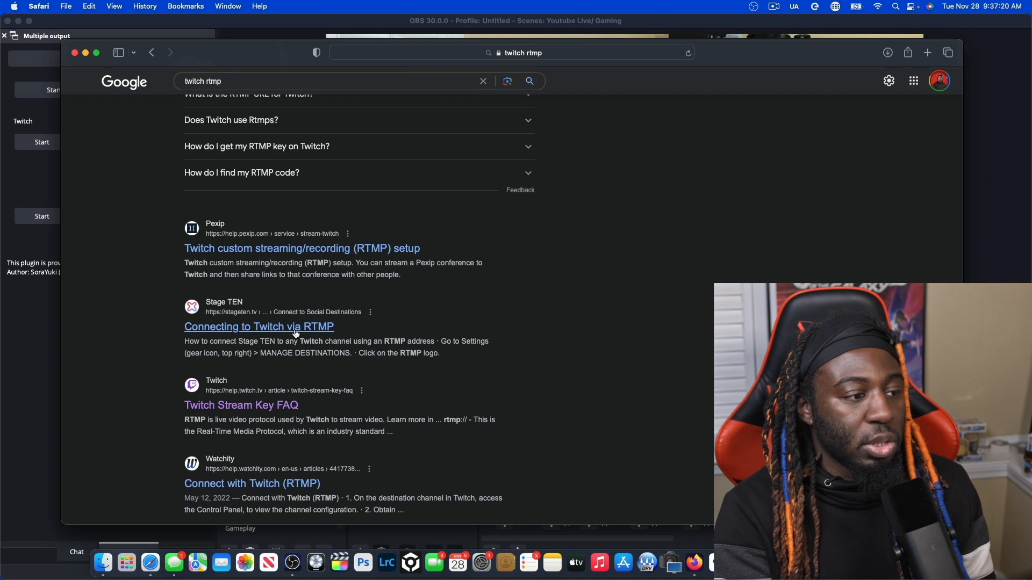
{"action": "left_click", "coordinate": [259, 326]}
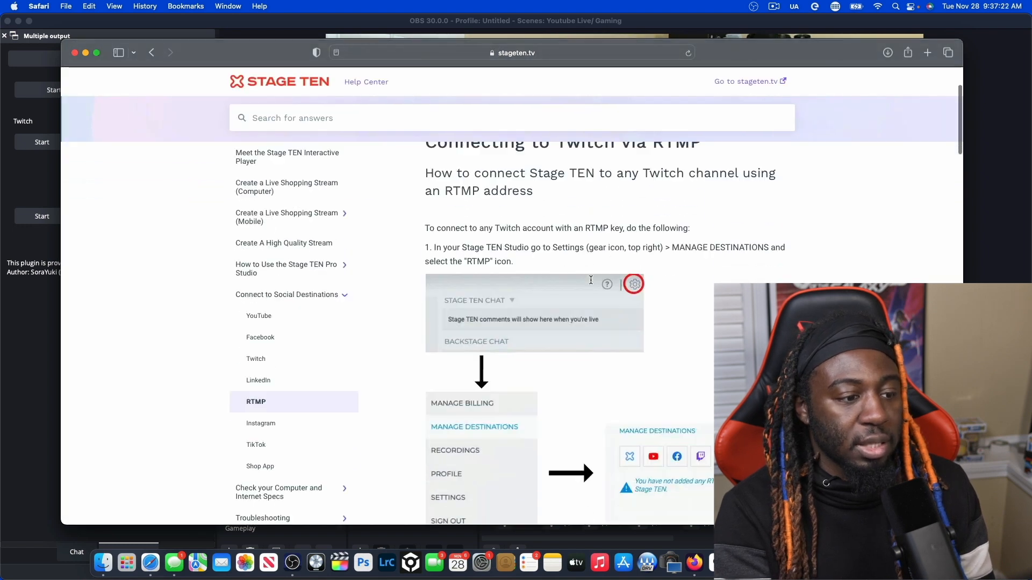
Find the Twitch RTMP address rtmp://live.twitch.tv/app/ in the Stage TEN guide.
{"action": "scroll", "scroll_direction": "down", "scroll_amount": 3}
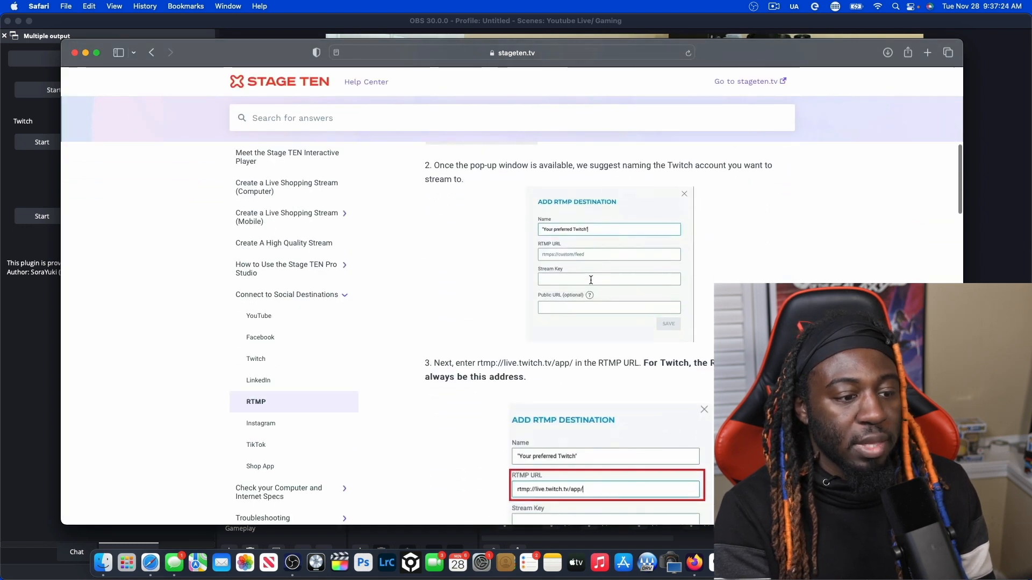
{"action": "scroll", "scroll_direction": "down", "scroll_amount": 3}
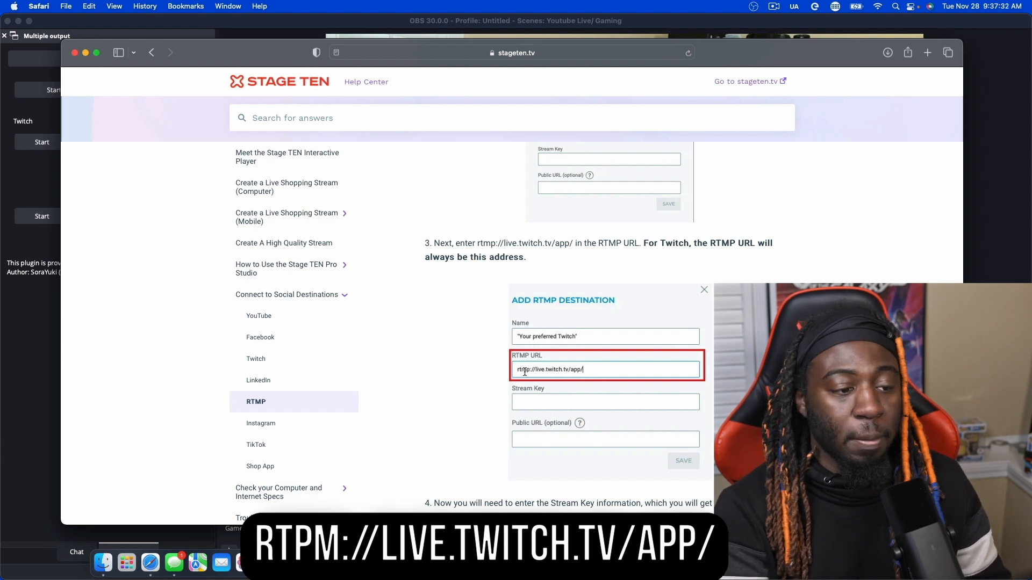
{"action": "mouse_move", "coordinate": [584, 374]}
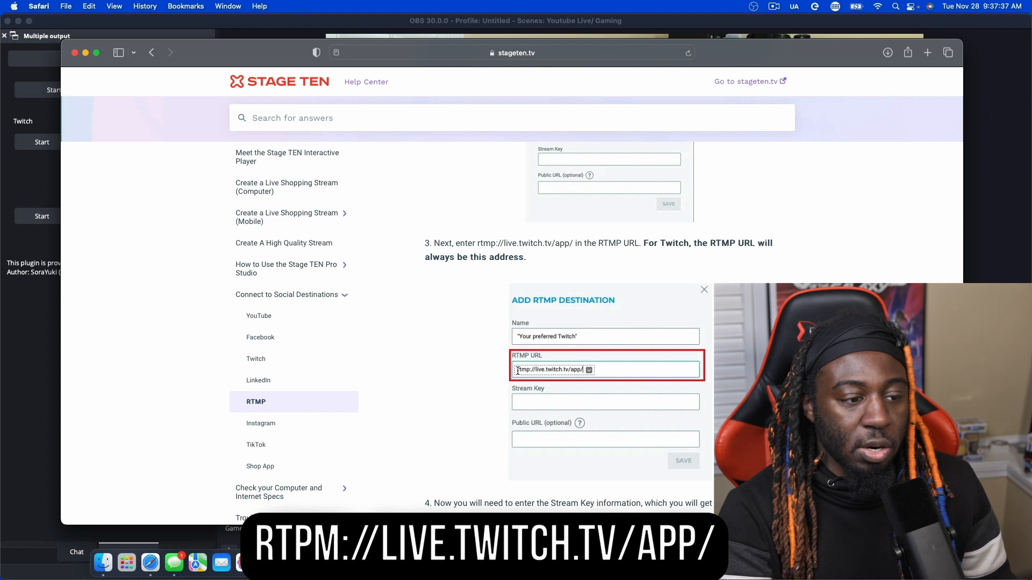
{"action": "left_click", "coordinate": [553, 369]}
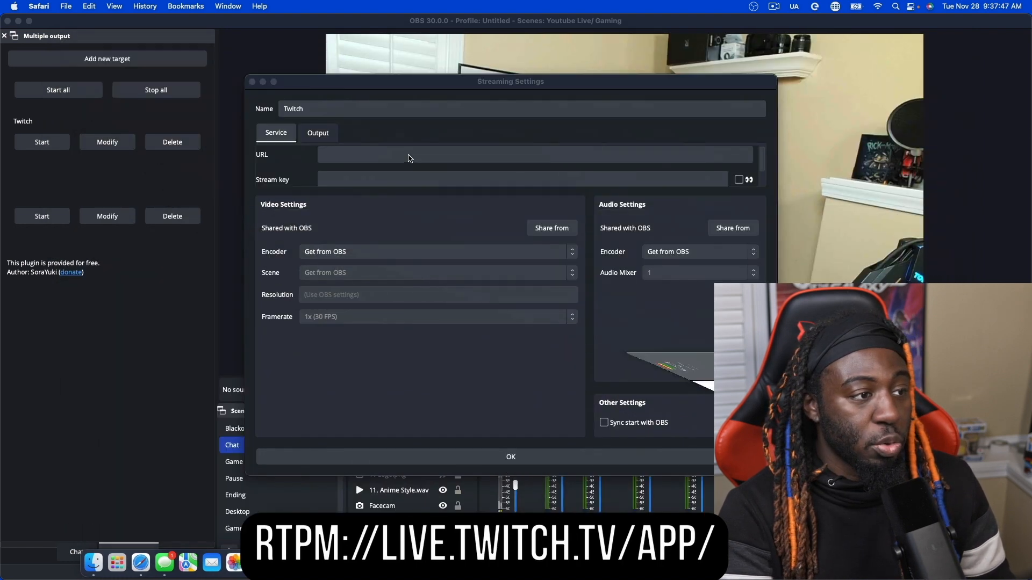
Enter rtmp://live.twitch.tv/app/ as the Twitch target's URL.
{"action": "type", "text": "rtmp://live.twitch.tv/app/"}
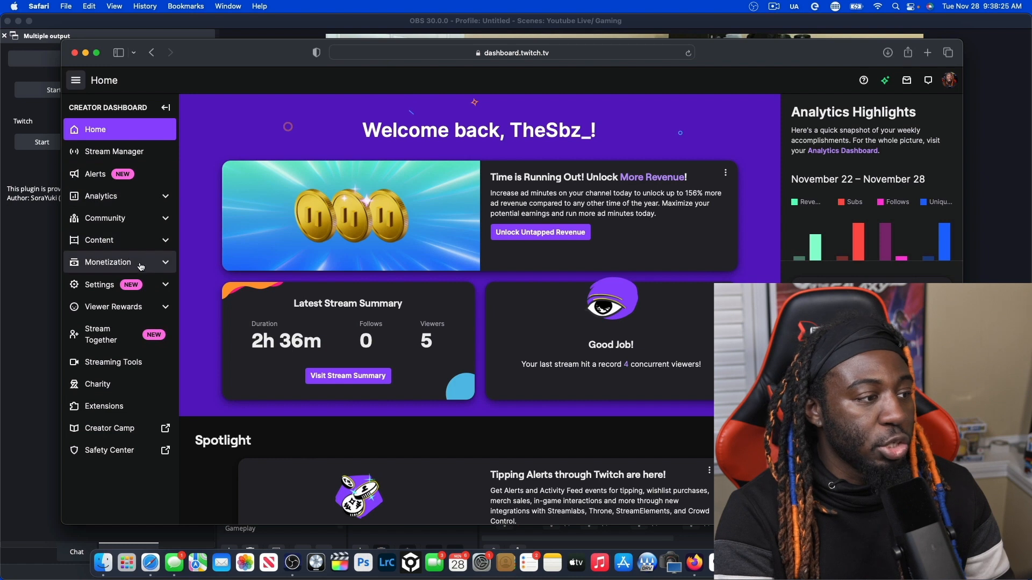
Open the Creator Dashboard's Settings > Stream page to find the stream key.
{"action": "left_click", "coordinate": [98, 284]}
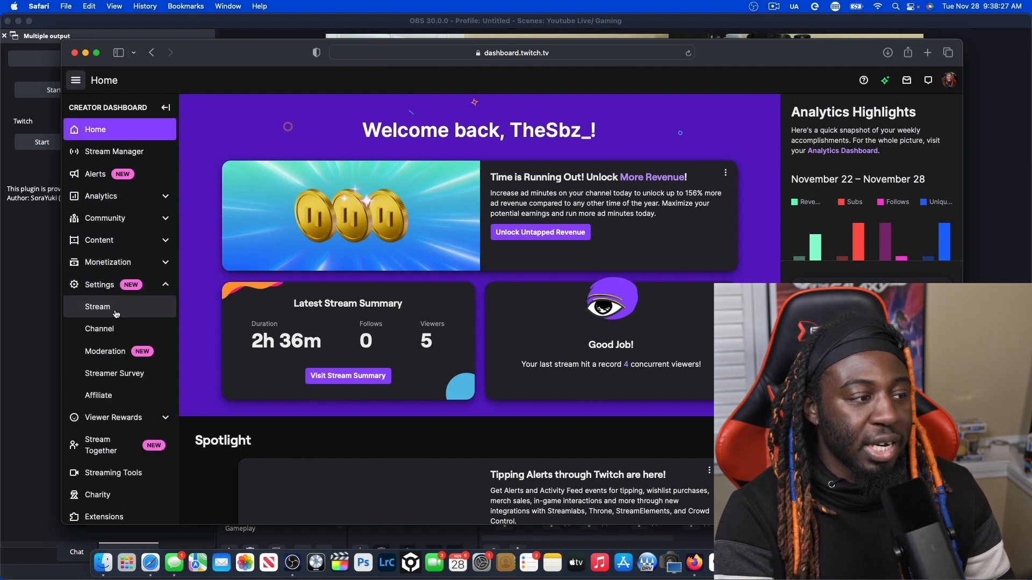
{"action": "left_click", "coordinate": [97, 306]}
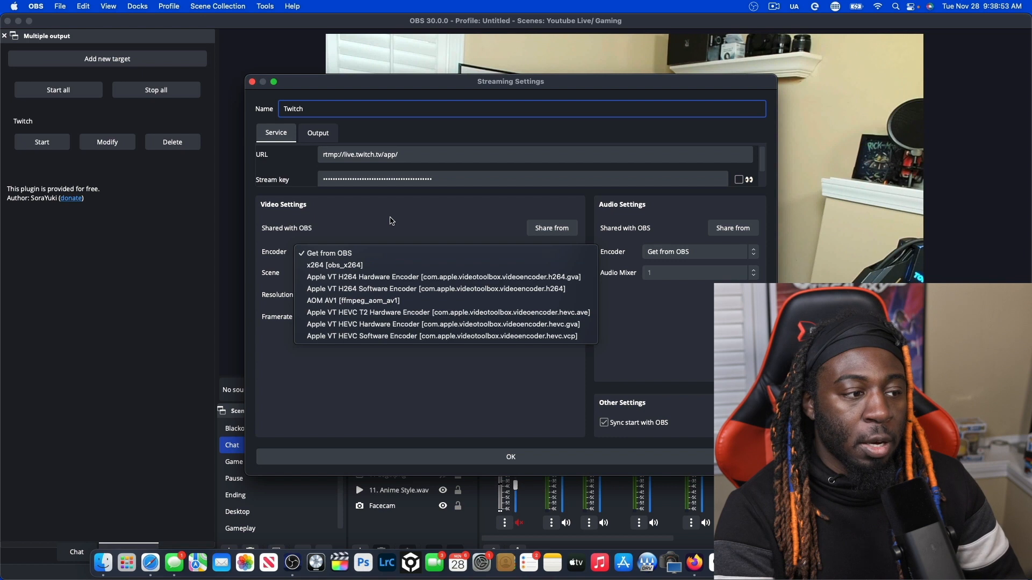
Keep the encoder on 'Get from OBS' and save the Twitch target.
{"action": "left_click", "coordinate": [329, 252]}
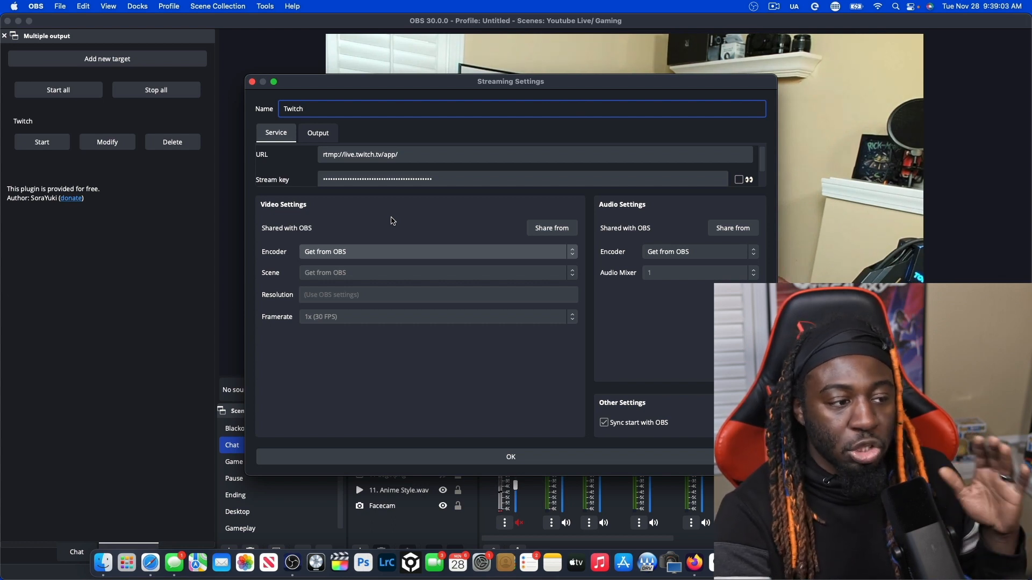
{"action": "mouse_move", "coordinate": [405, 302]}
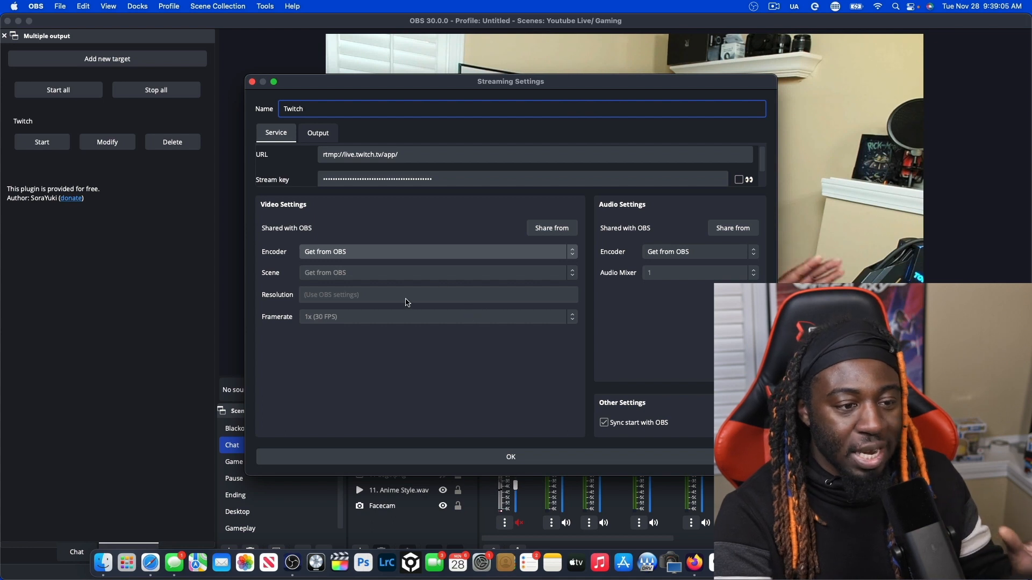
{"action": "mouse_move", "coordinate": [622, 241]}
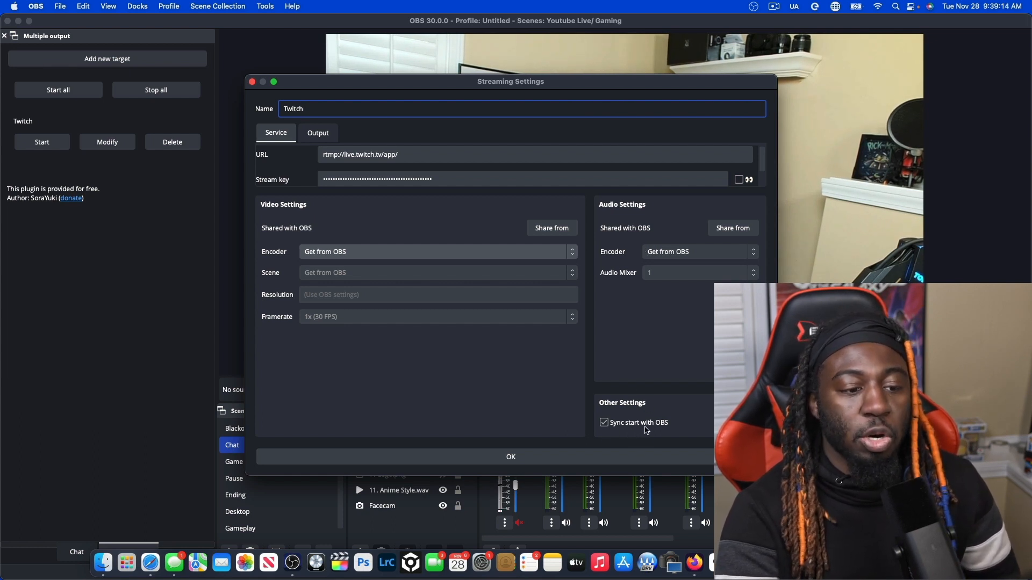
{"action": "mouse_move", "coordinate": [679, 425]}
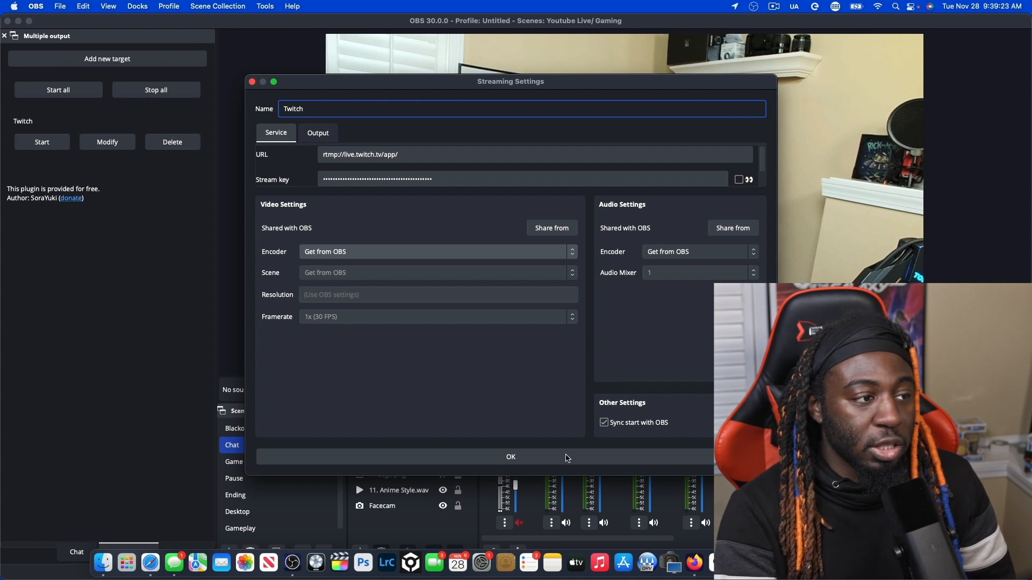
{"action": "left_click", "coordinate": [510, 457]}
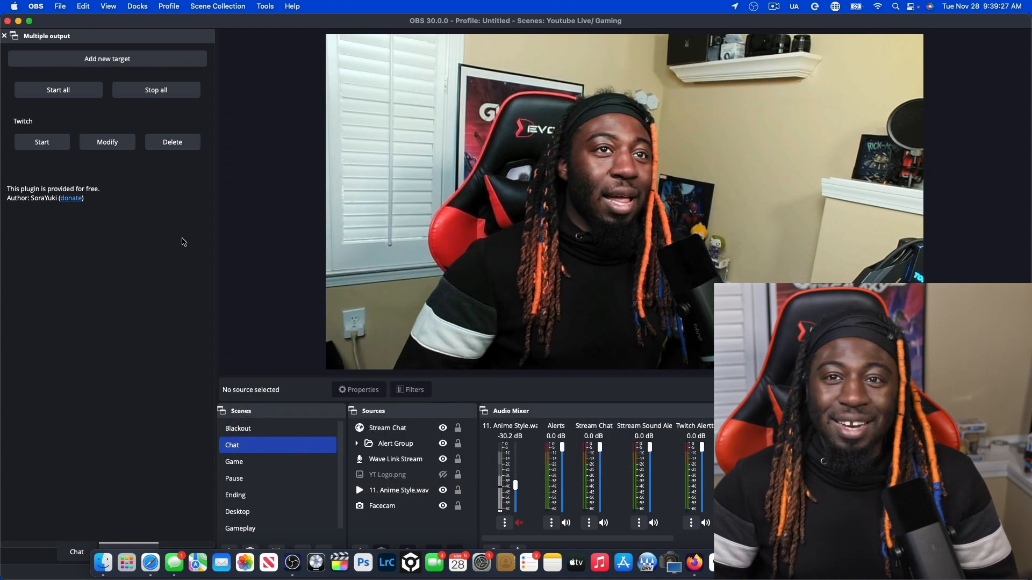